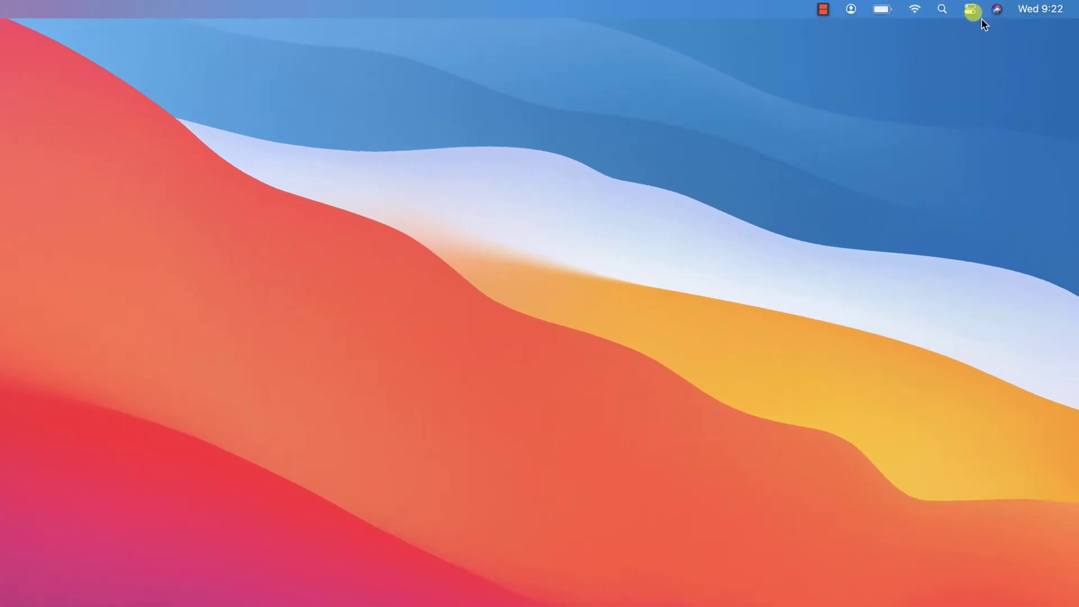
# - Open Control Center from the menu bar icon
pyautogui.click(944, 11)
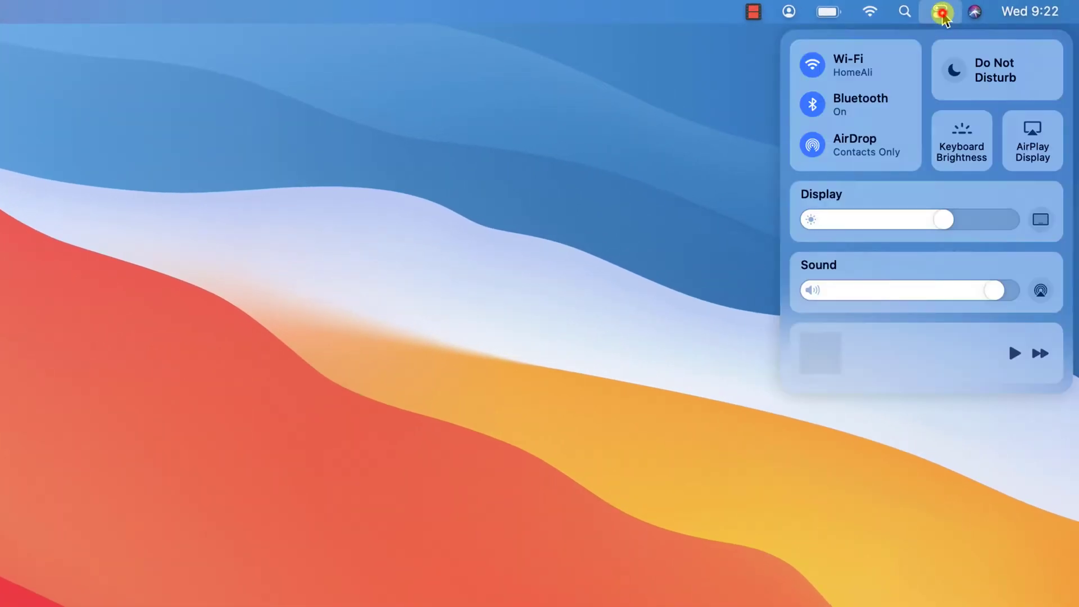
pyautogui.moveTo(854, 75)
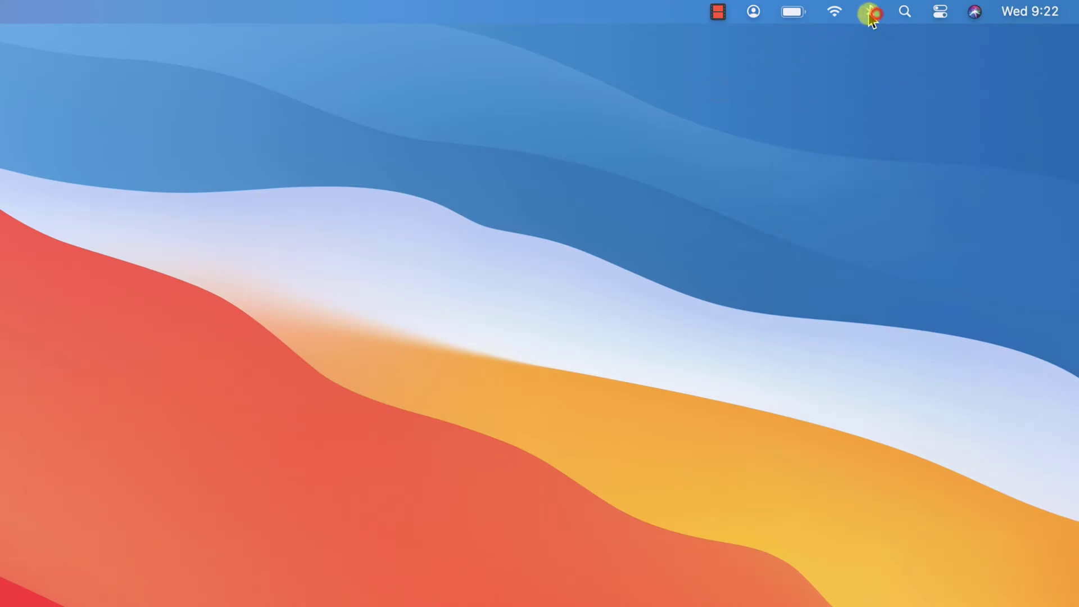
pyautogui.click(870, 11)
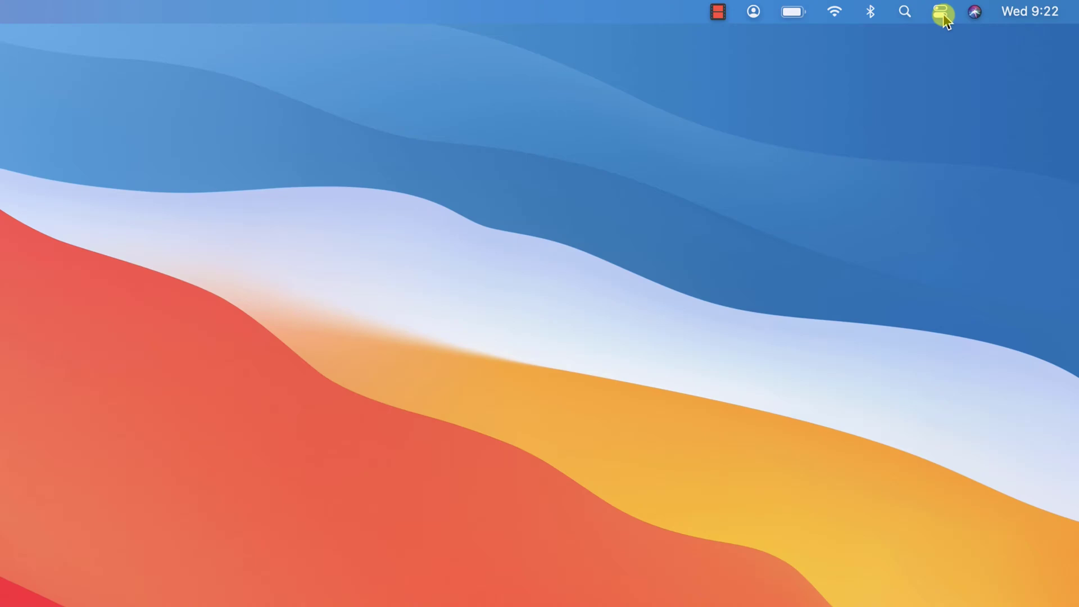
# - Reopen Control Center after the Bluetooth icon was removed from the menu bar
pyautogui.click(942, 11)
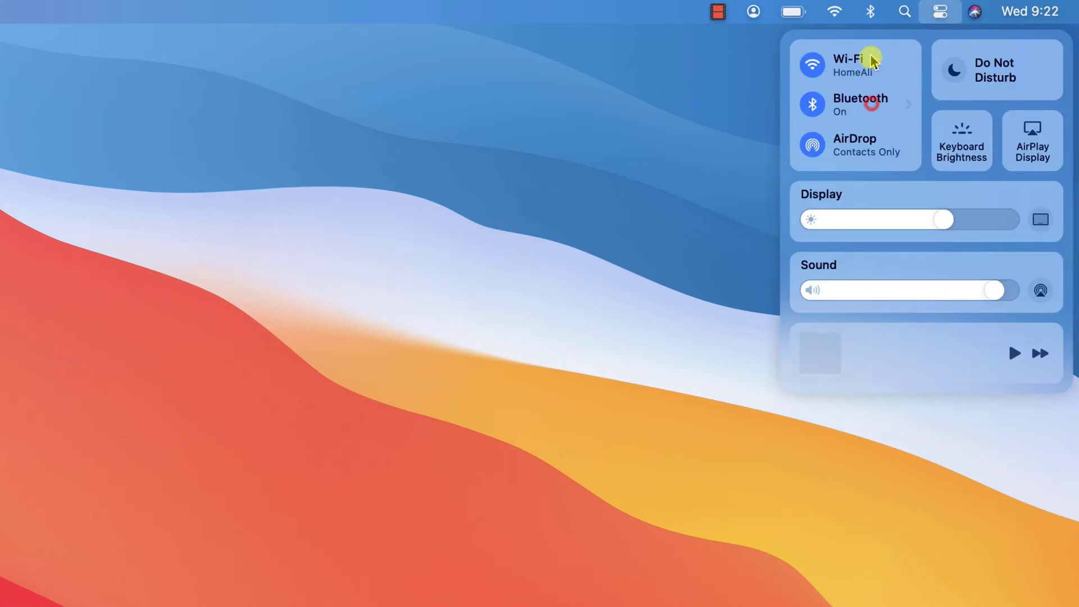
pyautogui.moveTo(881, 102)
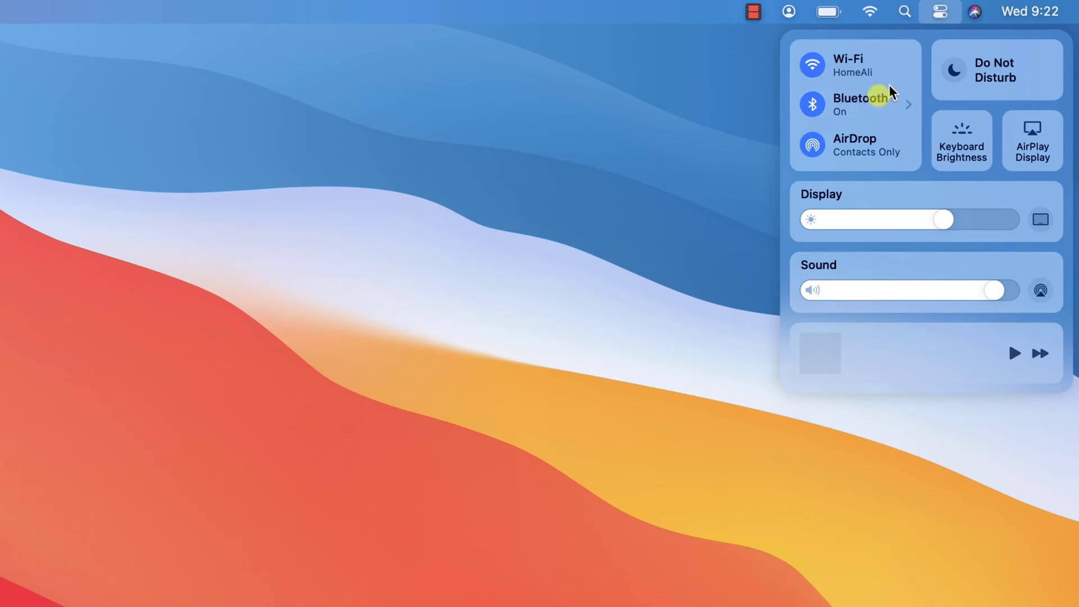
pyautogui.moveTo(874, 22)
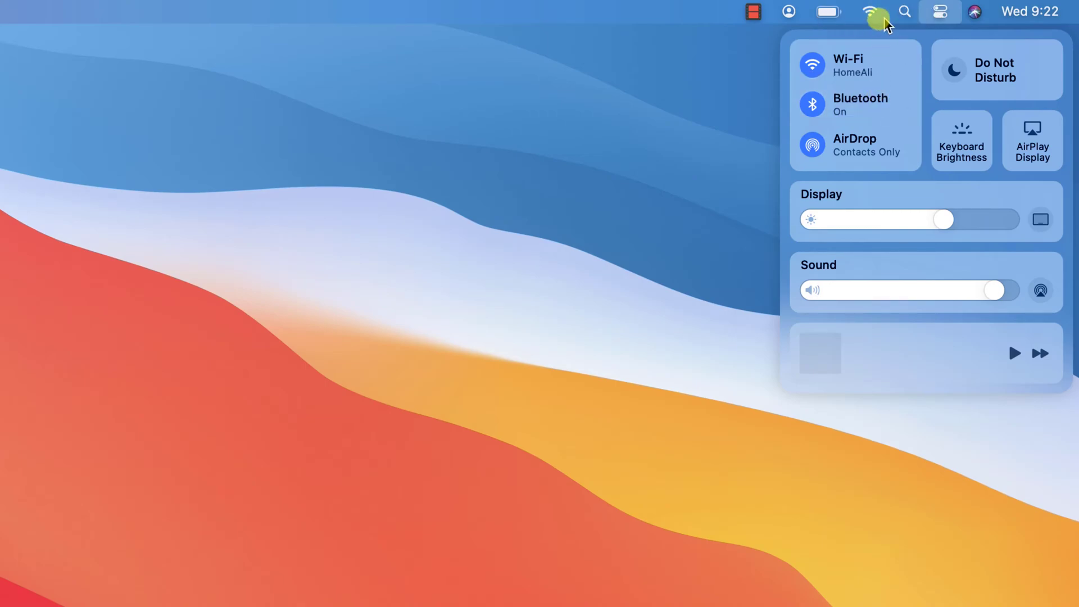
pyautogui.moveTo(771, 236)
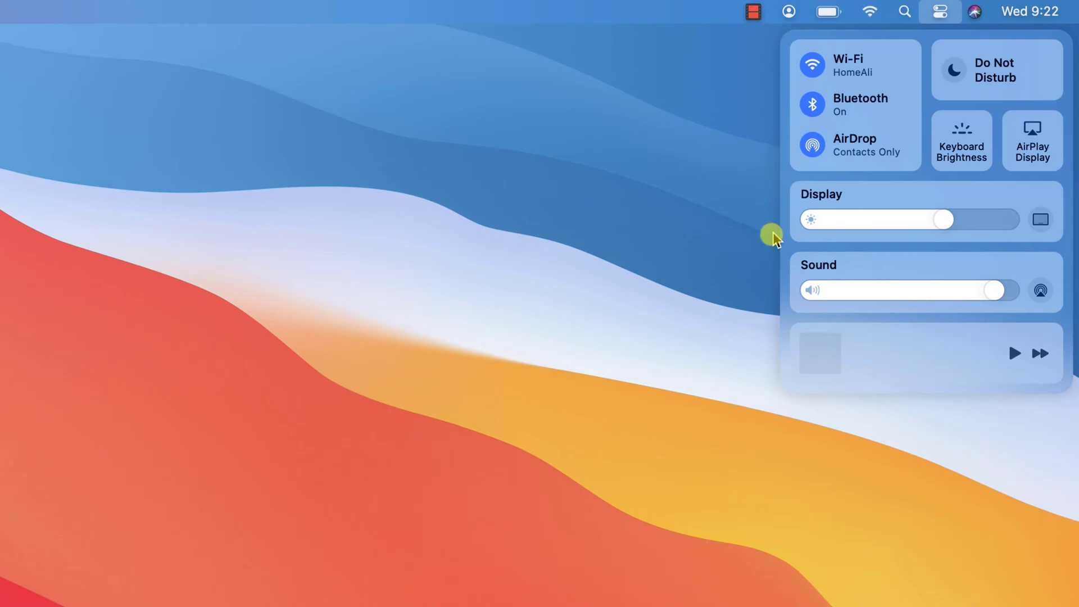
pyautogui.moveTo(775, 240)
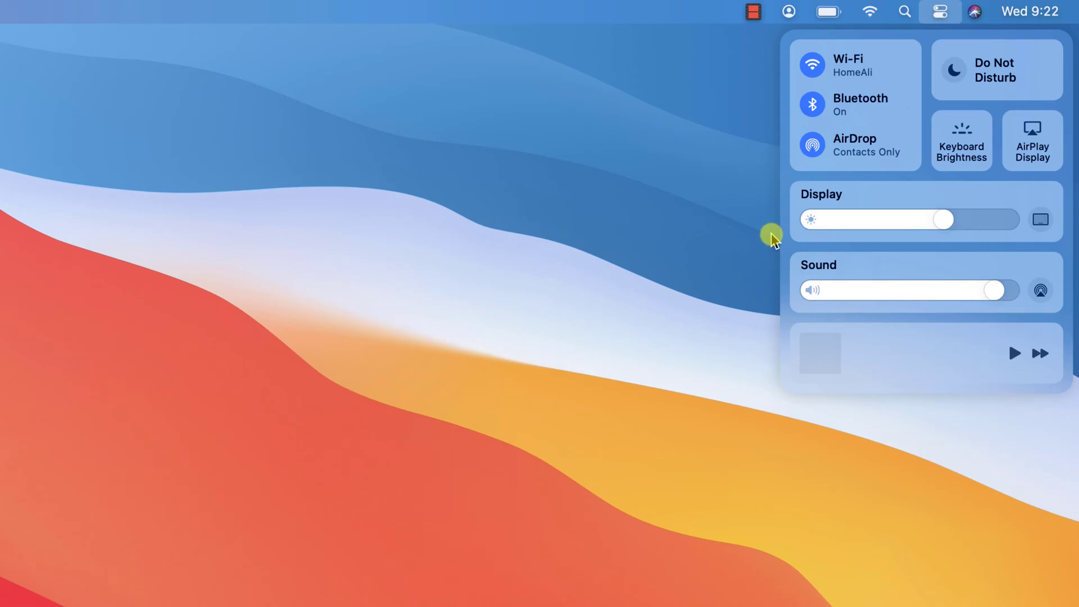